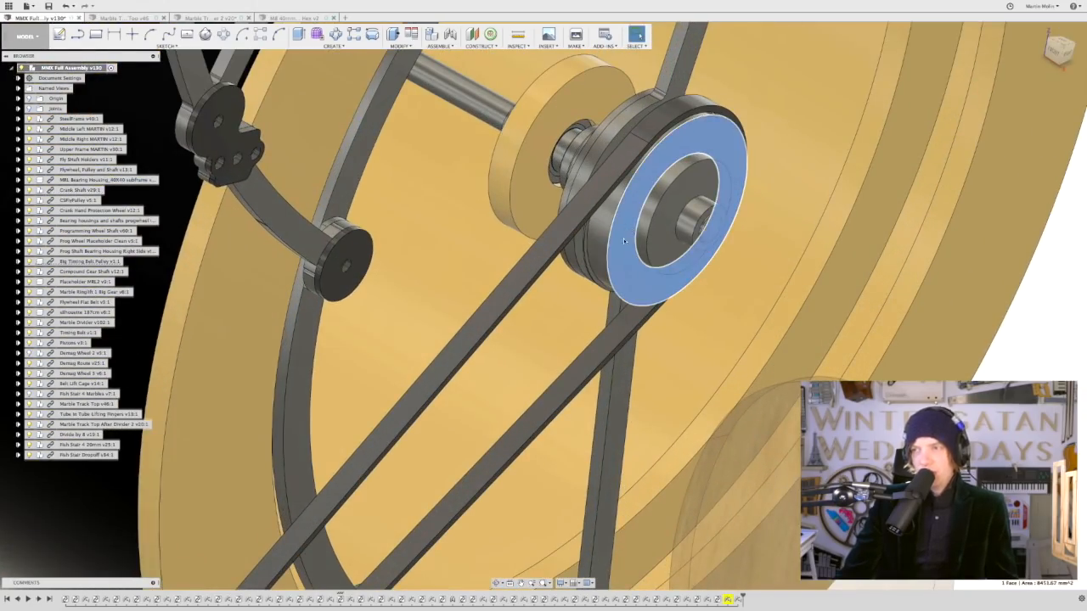
Bring up the fishstaircad project in Final Cut Pro with its clip list and timeline.
{"action": "left_click_drag", "start_coordinate": [624, 242], "coordinate": [431, 435]}
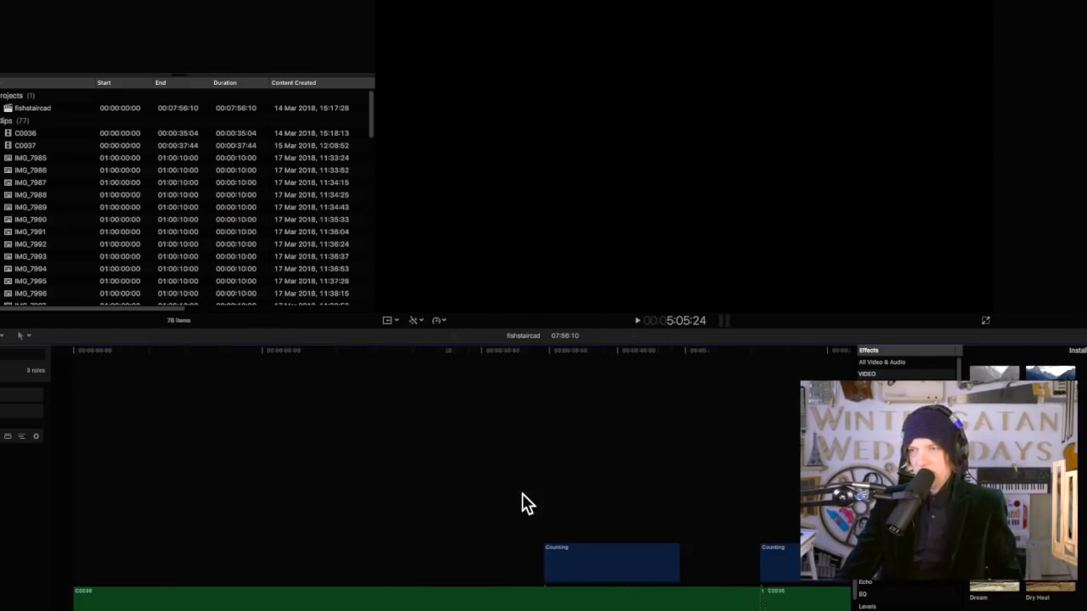
{"action": "left_click", "coordinate": [479, 352]}
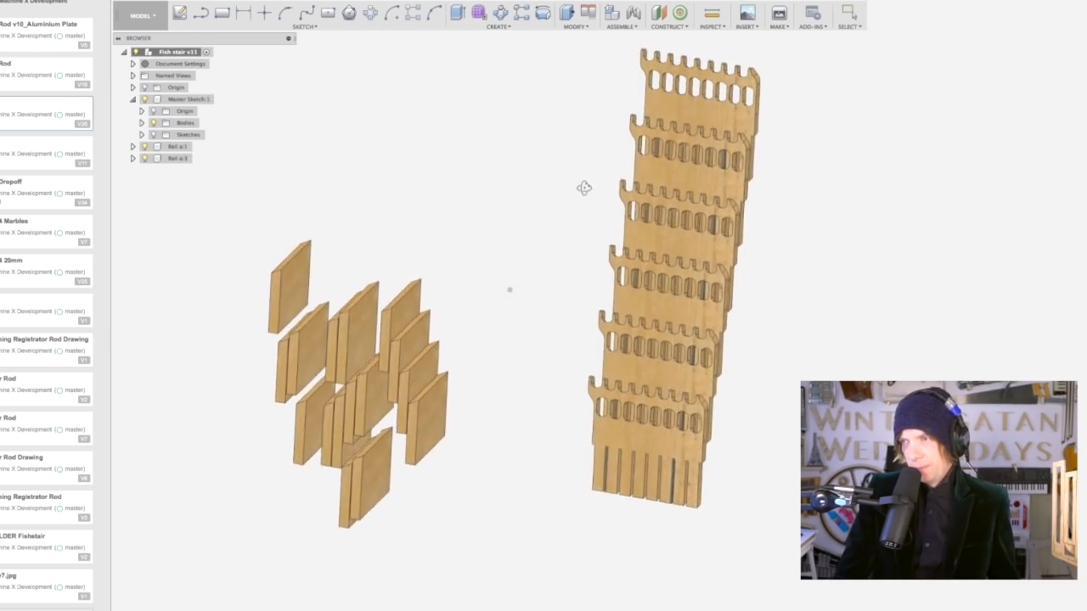
Orbit the Fish stair v11 model to show the stacked stair sections and small plates.
{"action": "left_click_drag", "start_coordinate": [583, 187], "coordinate": [604, 236]}
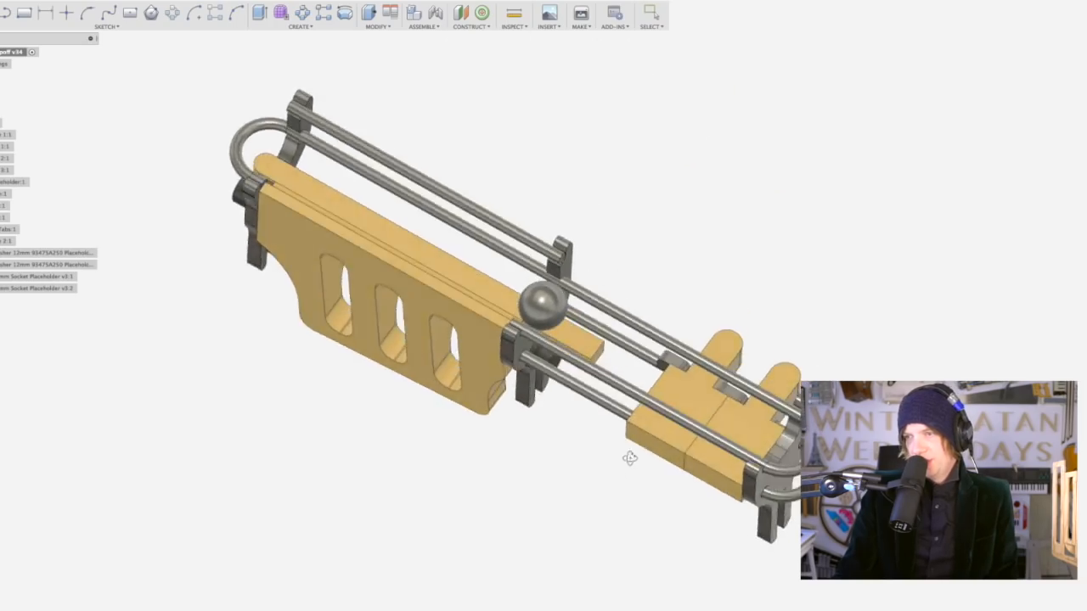
Drag the marble back and forth along the rails so the switch plates flip, then bring up its component actions.
{"action": "left_click_drag", "start_coordinate": [628, 457], "coordinate": [539, 474]}
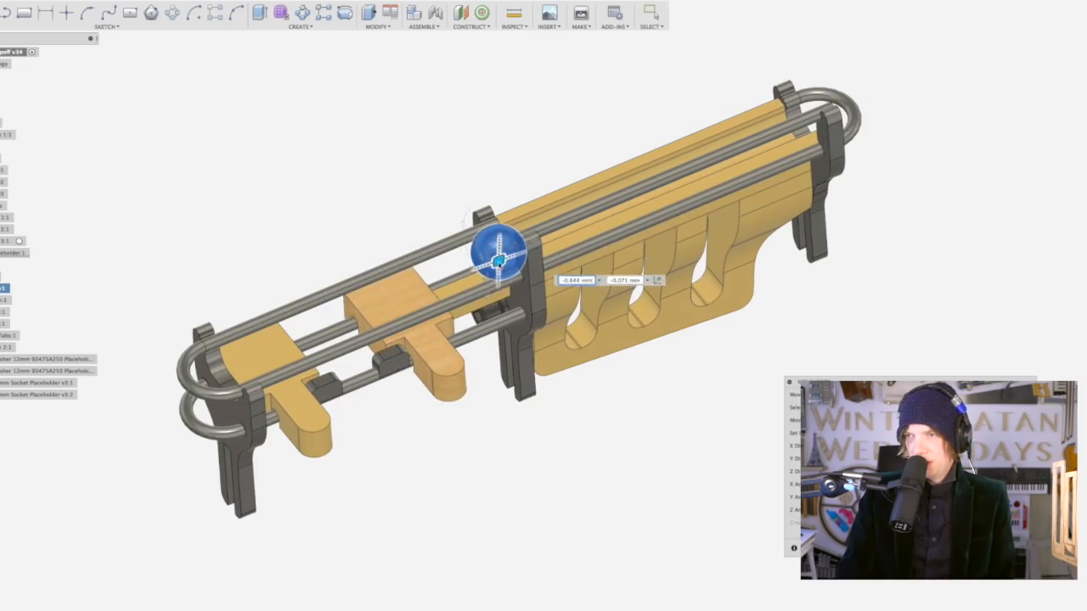
{"action": "left_click_drag", "start_coordinate": [500, 259], "coordinate": [365, 307]}
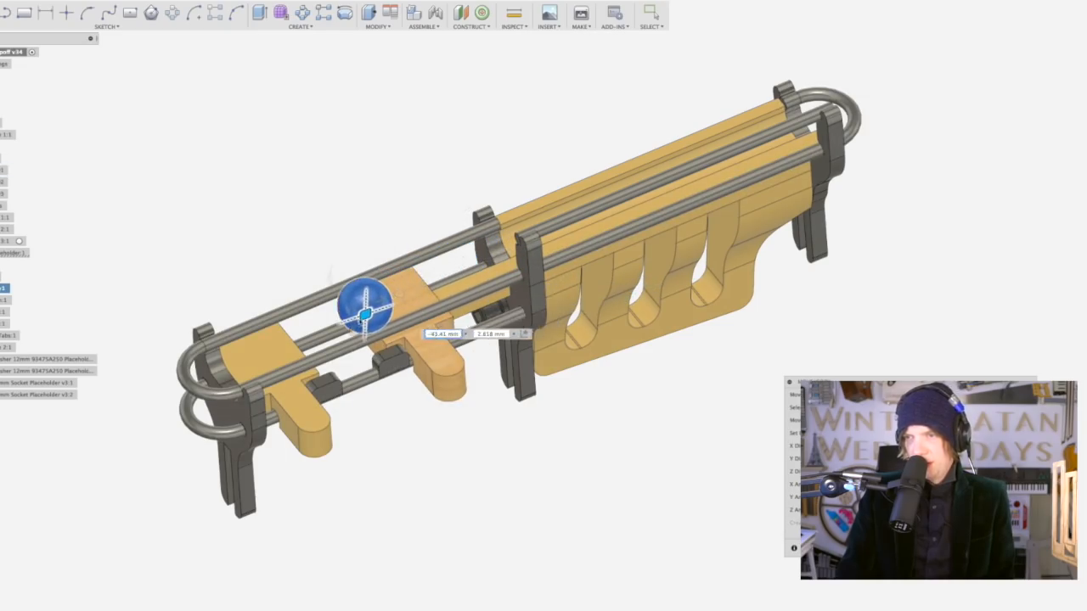
{"action": "left_click_drag", "start_coordinate": [363, 308], "coordinate": [381, 533]}
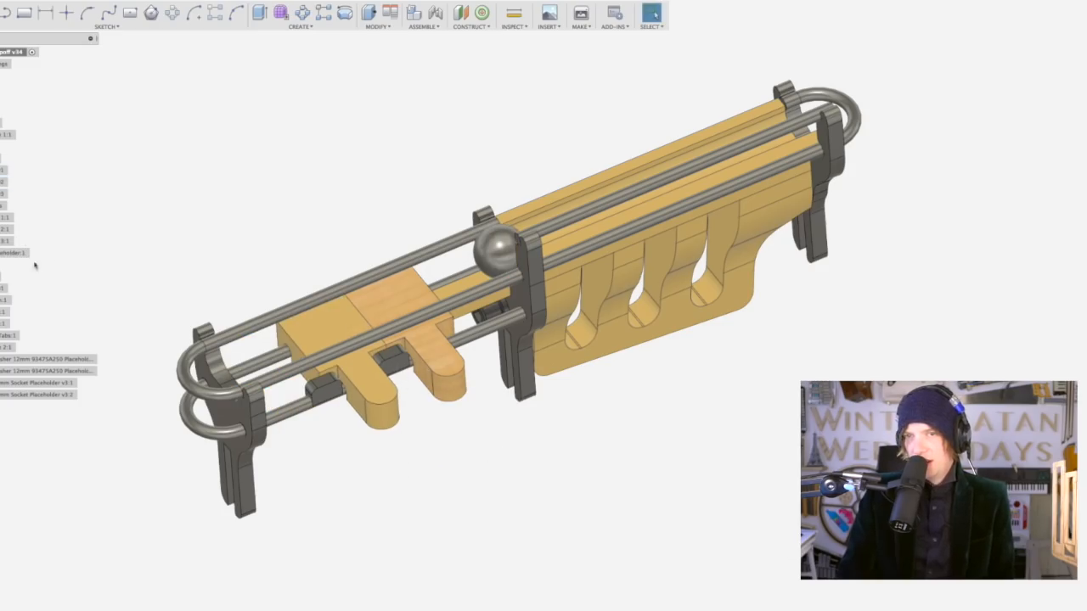
{"action": "right_click", "coordinate": [8, 287]}
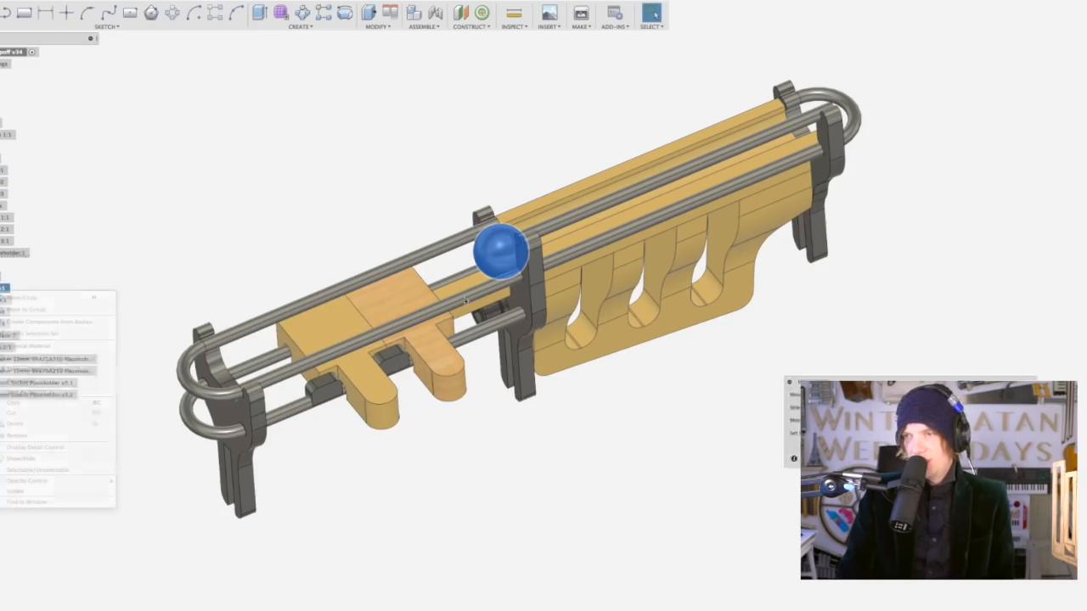